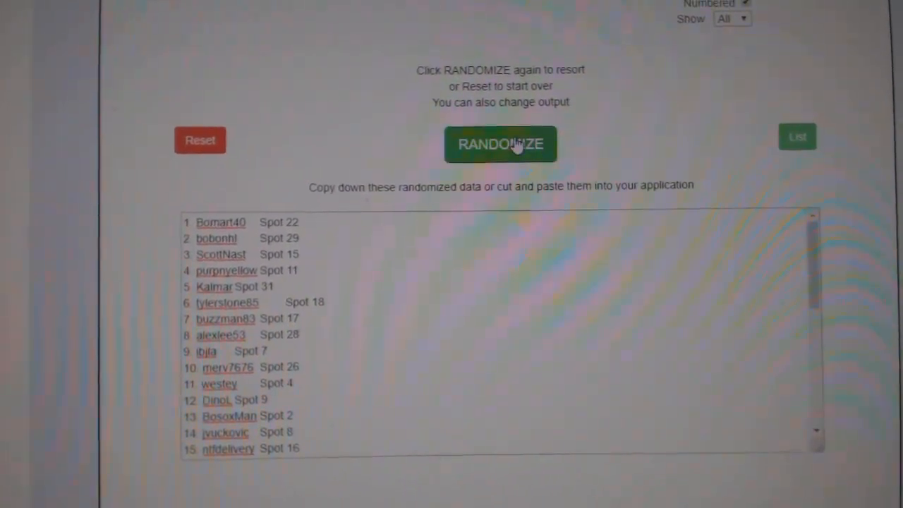
Reshuffle the 31 names with their spots and copy the randomized list
{"action": "left_click", "coordinate": [500, 144]}
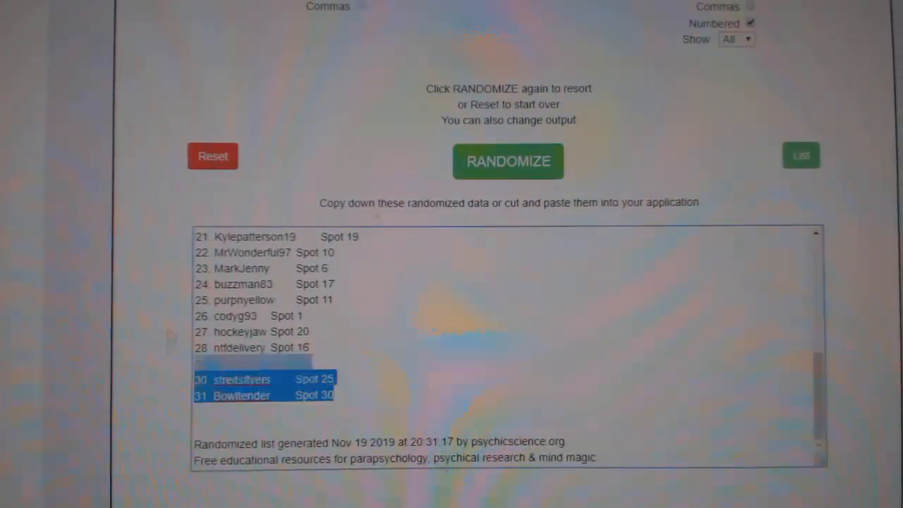
{"action": "right_click", "coordinate": [261, 296]}
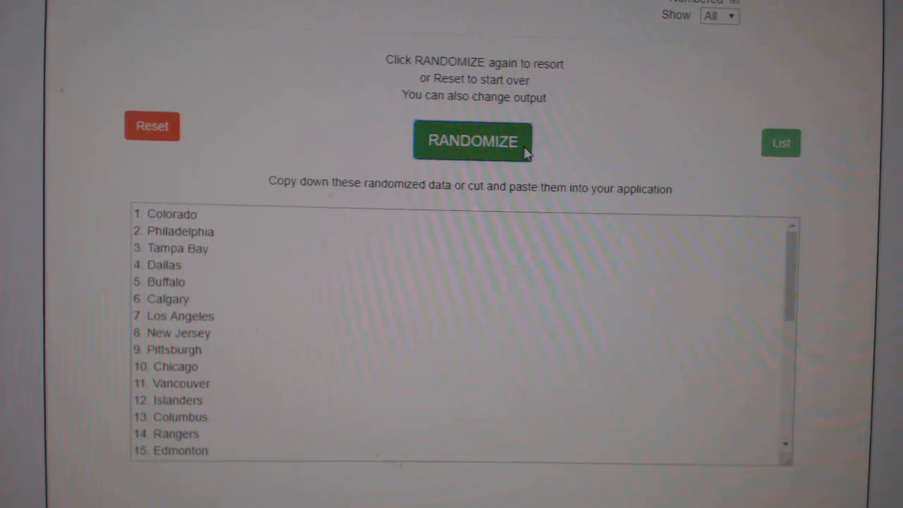
Reshuffle the team names list into a new random order
{"action": "left_click", "coordinate": [471, 141]}
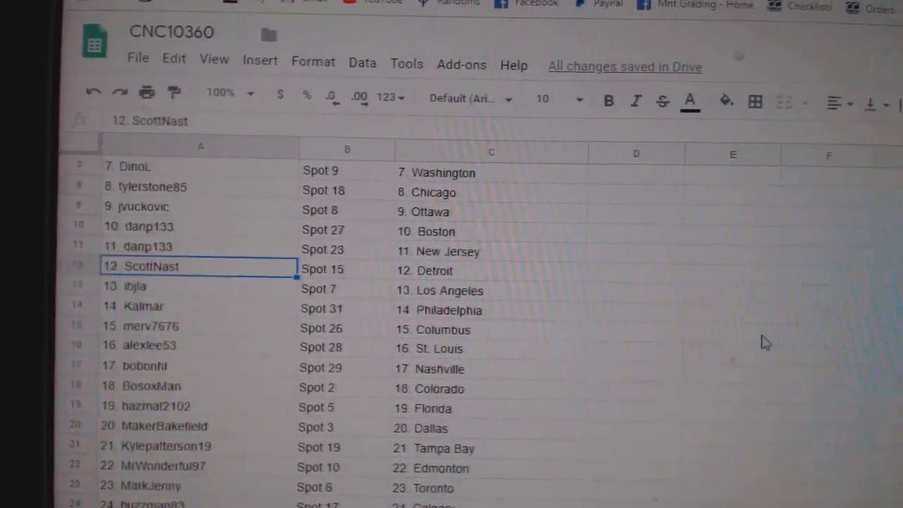
{"action": "scroll", "scroll_direction": "down", "scroll_amount": 3}
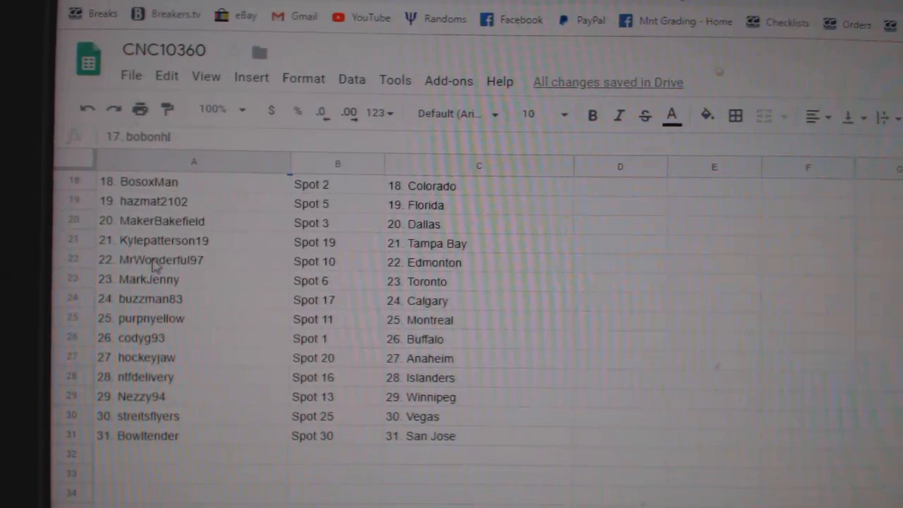
{"action": "left_click", "coordinate": [172, 274]}
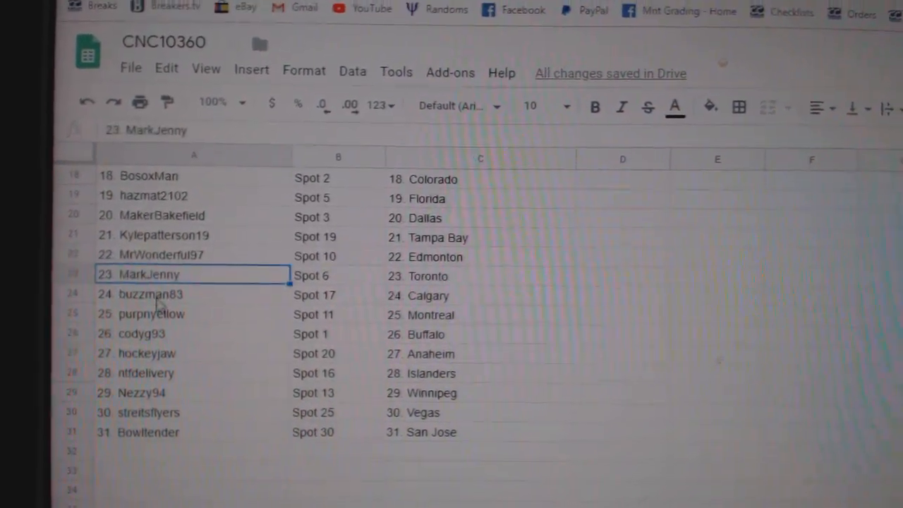